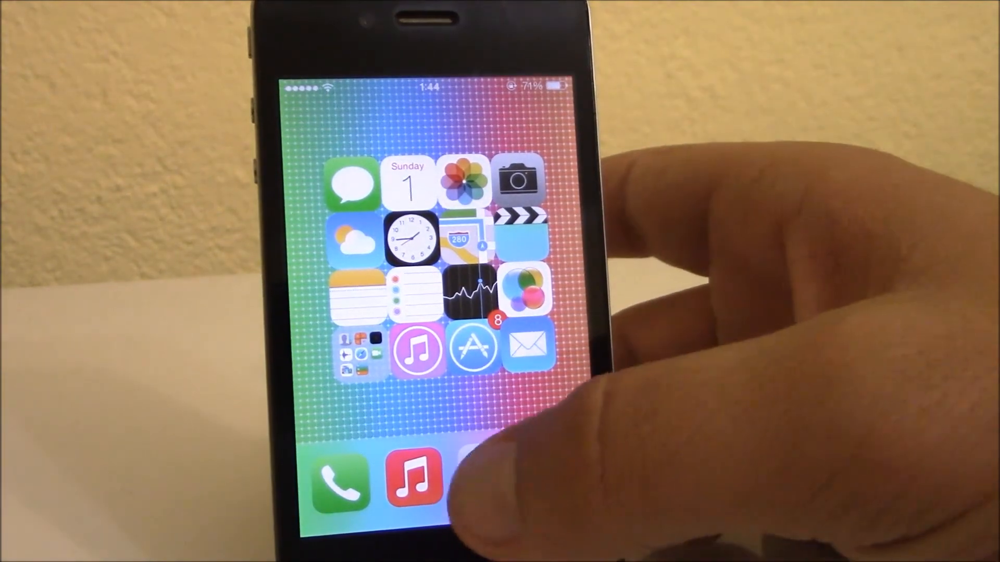
Step: Reach Boxy's settings page showing icon insets and the Default Box preset
left_click(475, 351)
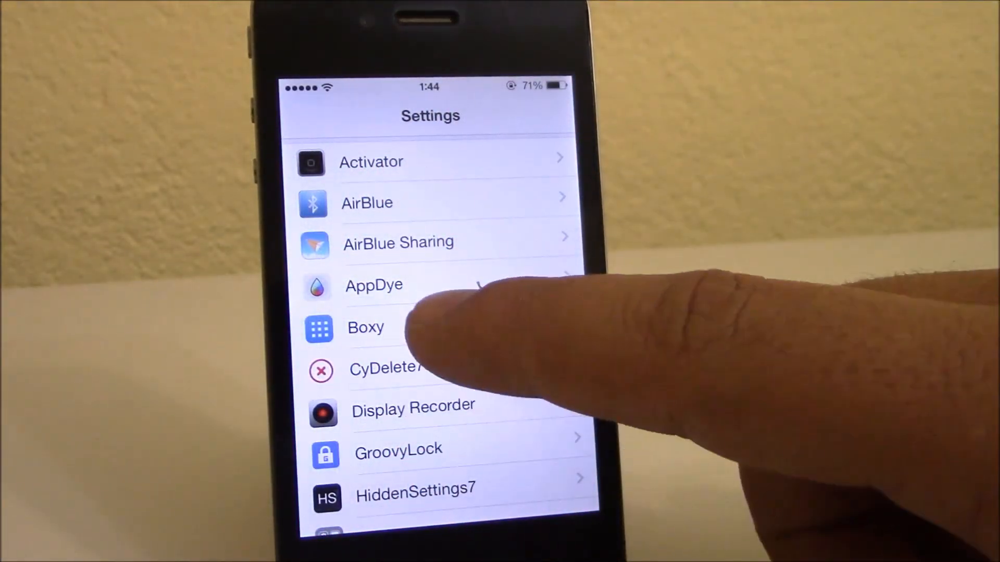
left_click(366, 327)
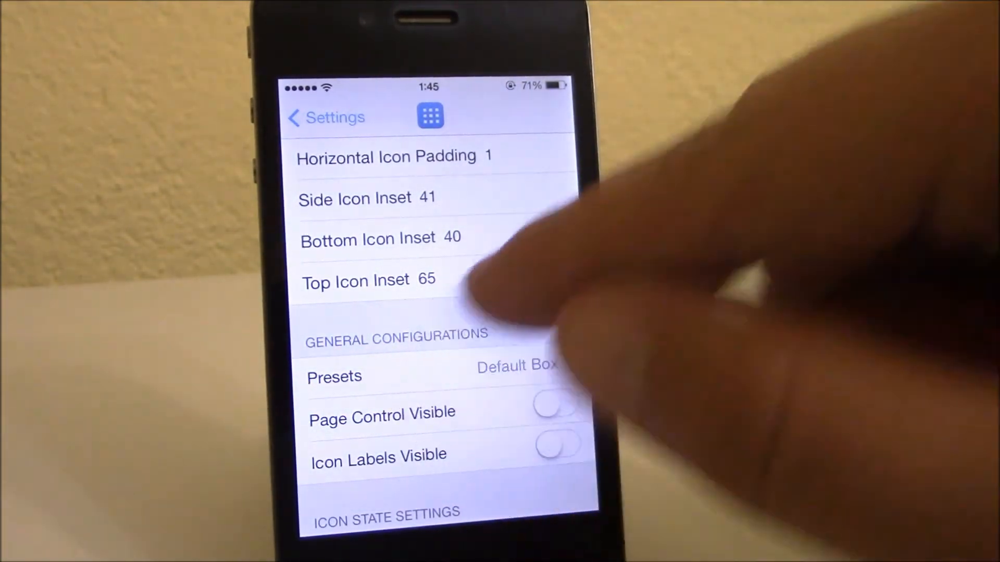
Step: Switch Boxy's layout preset from Default Box to Even Spread
left_click(335, 377)
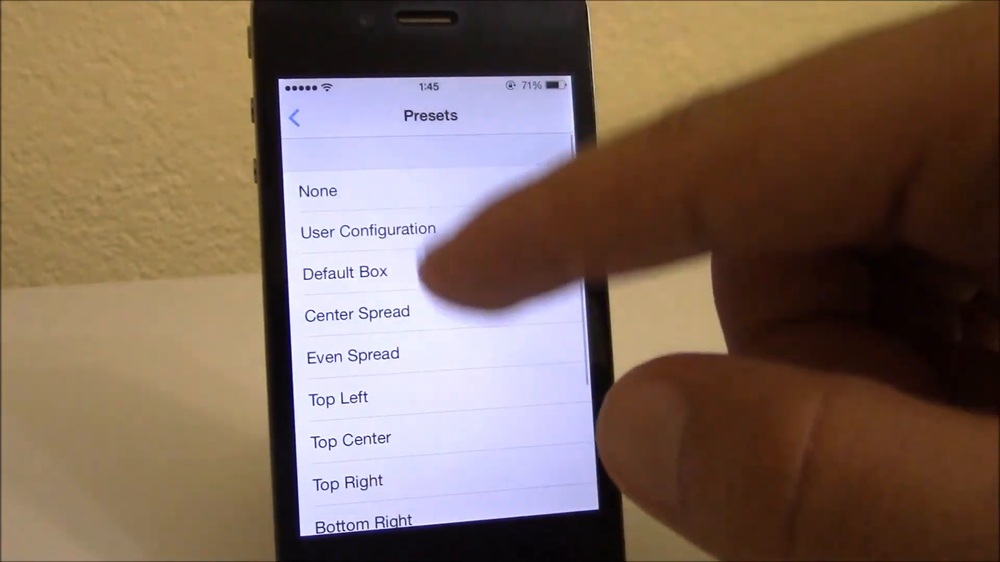
scroll("down", 3)
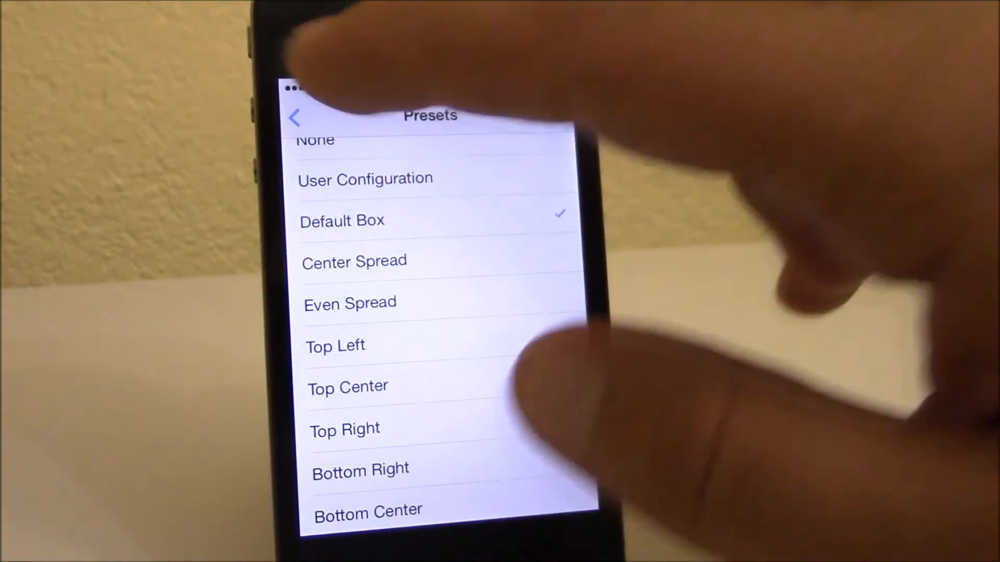
left_click(350, 303)
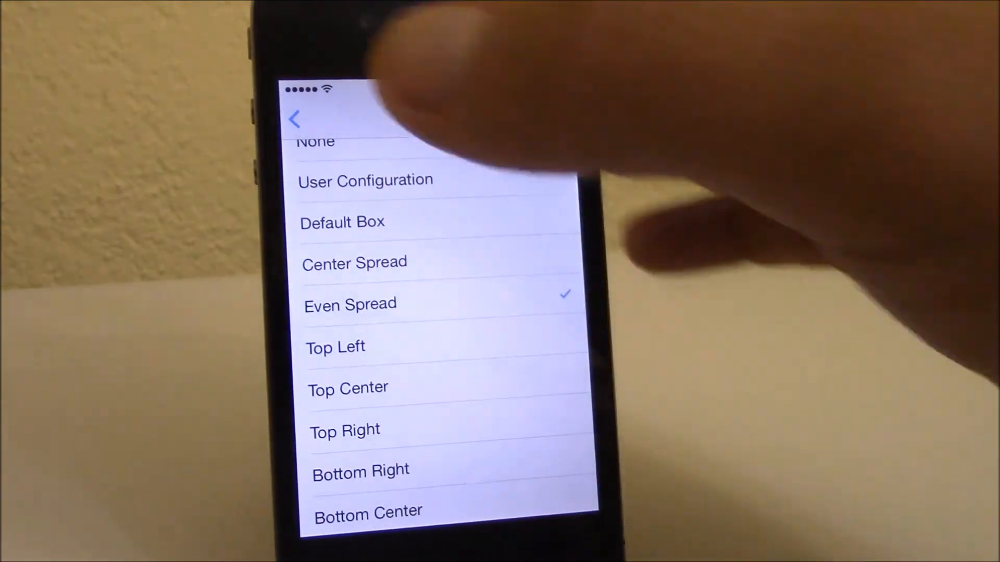